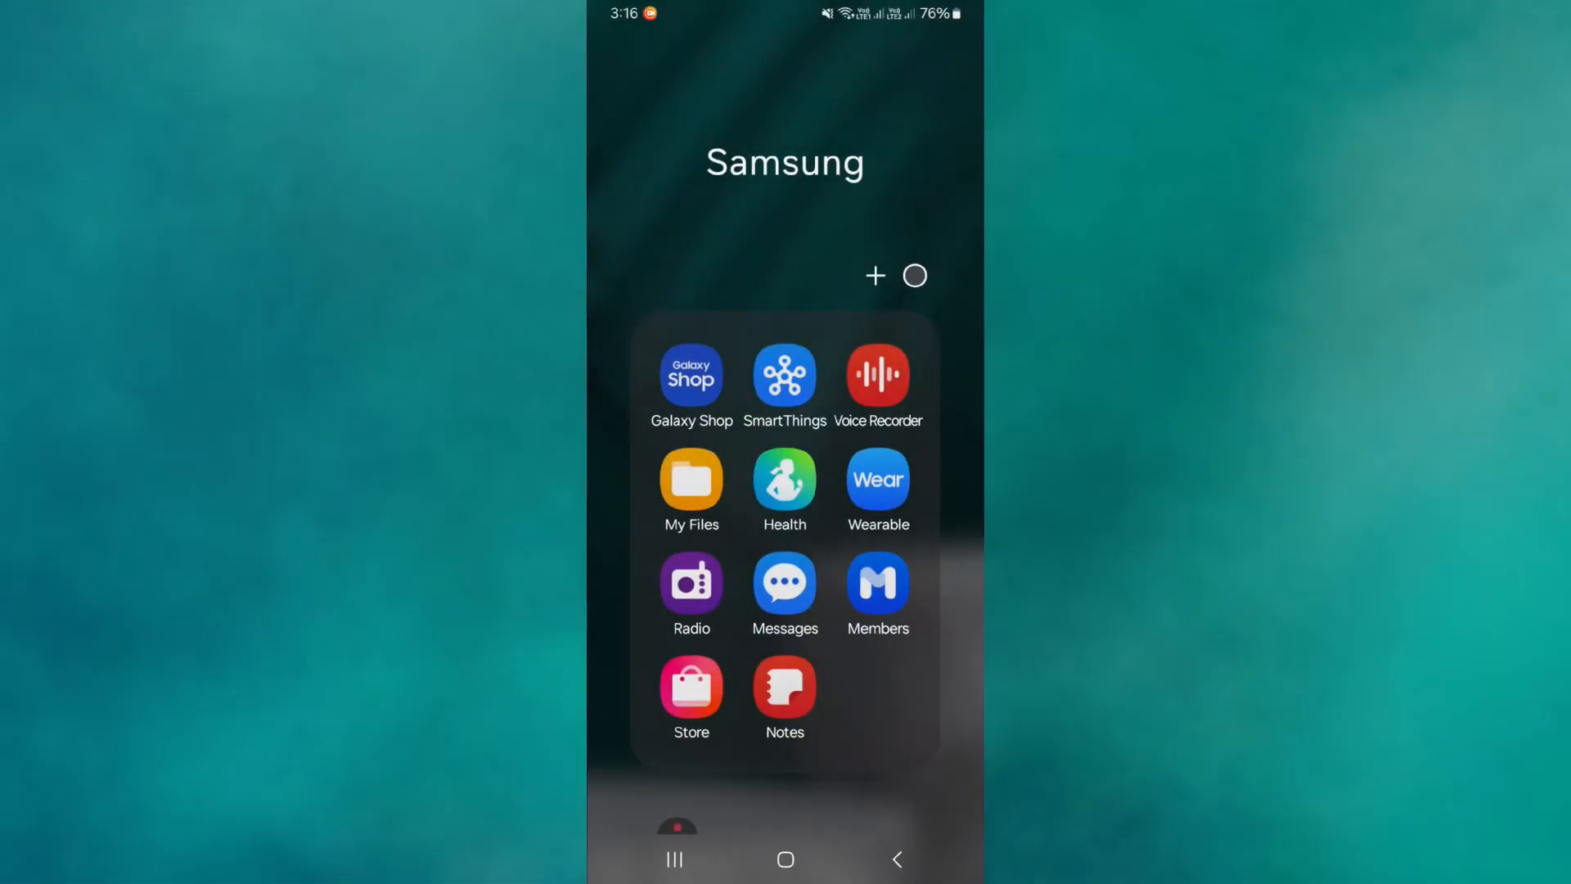
Step: Launch Samsung Notes from the Samsung apps folder on the home screen
left_click(784, 691)
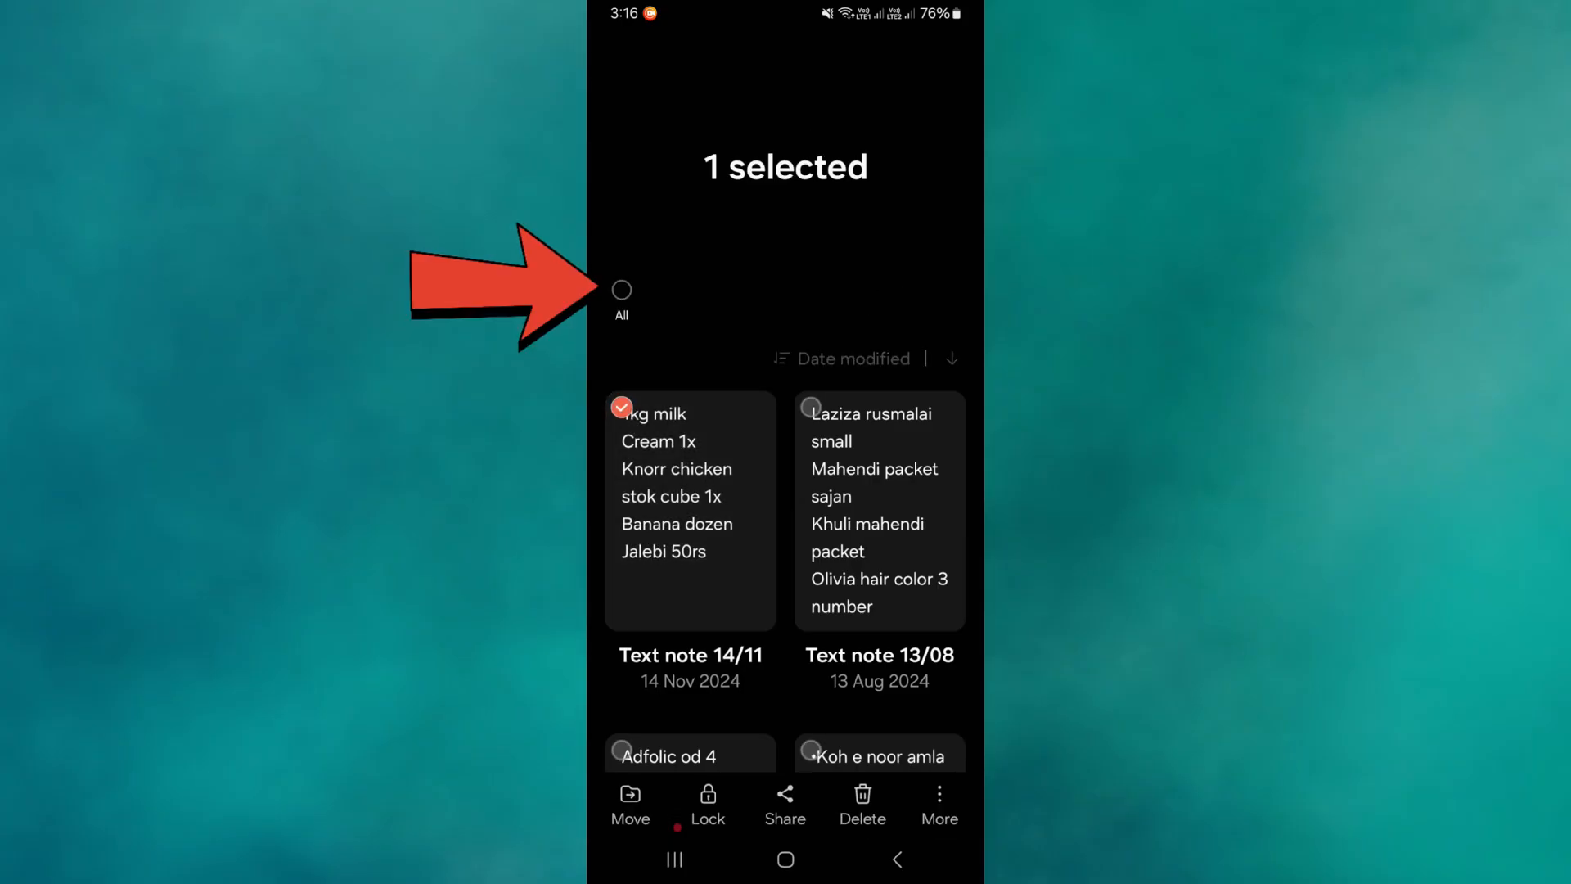
Step: Select the 14 Nov grocery note and start sharing it to reveal format choices
left_click(619, 411)
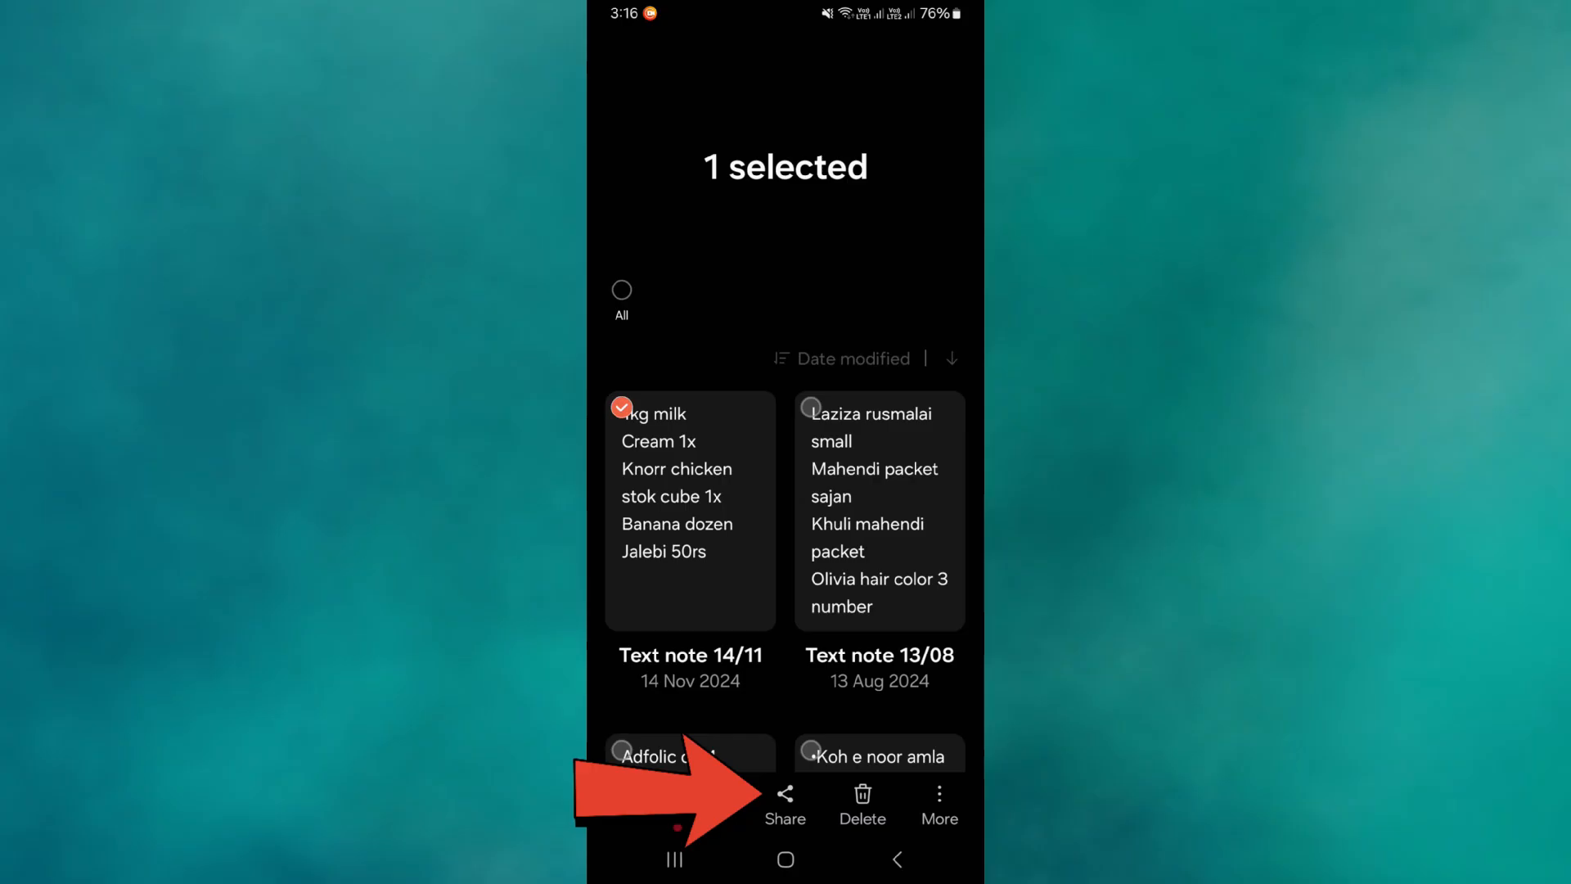
left_click(784, 807)
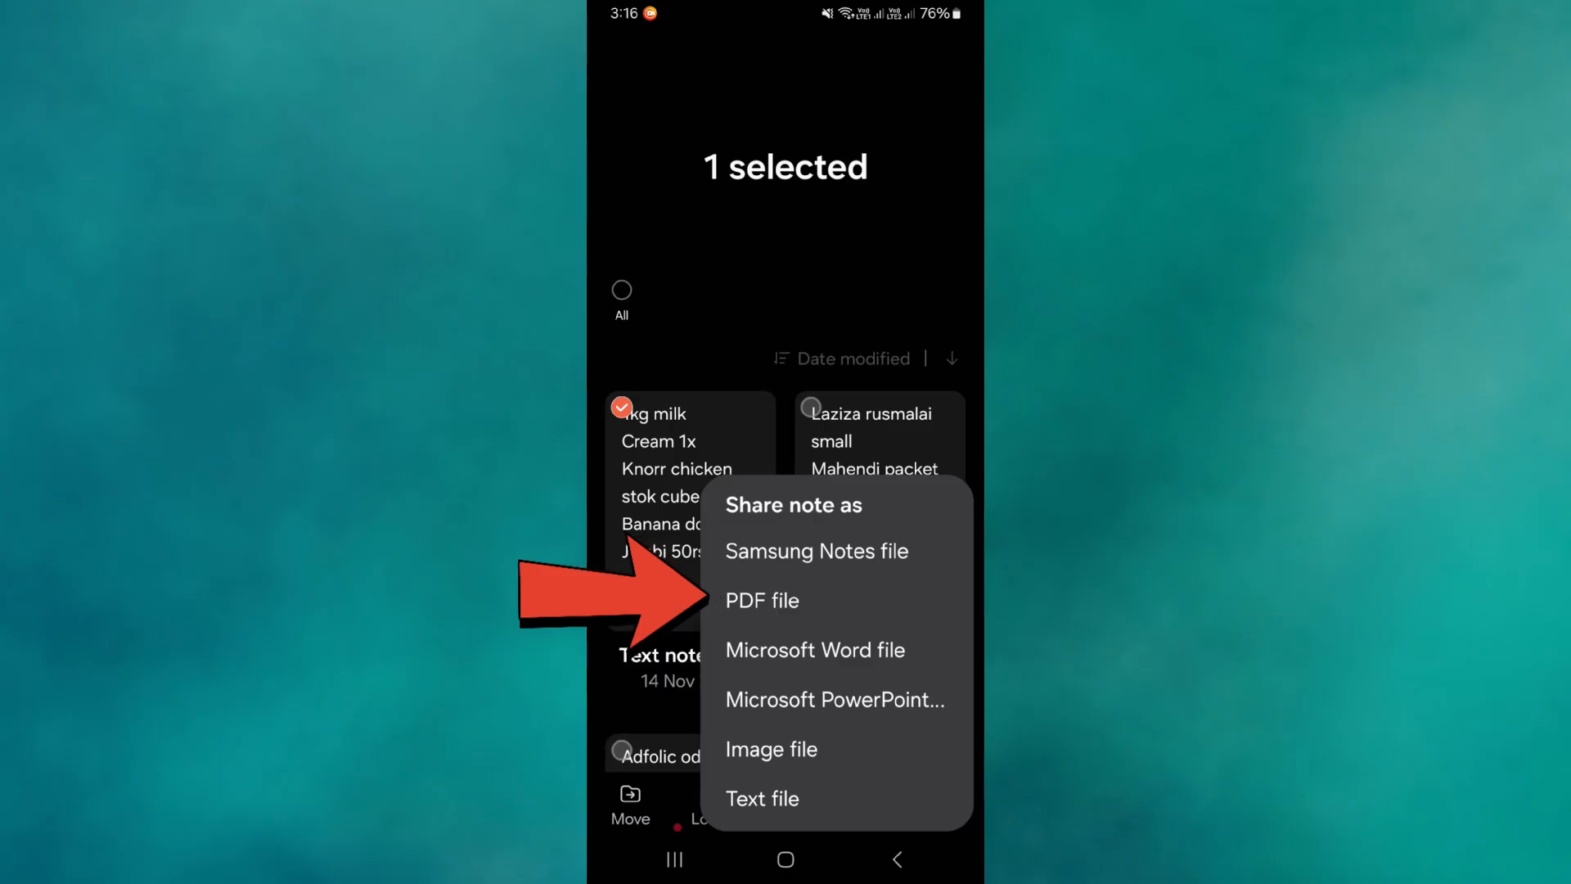
Step: Share the grocery note as a PDF file and pick the sharing target
left_click(761, 600)
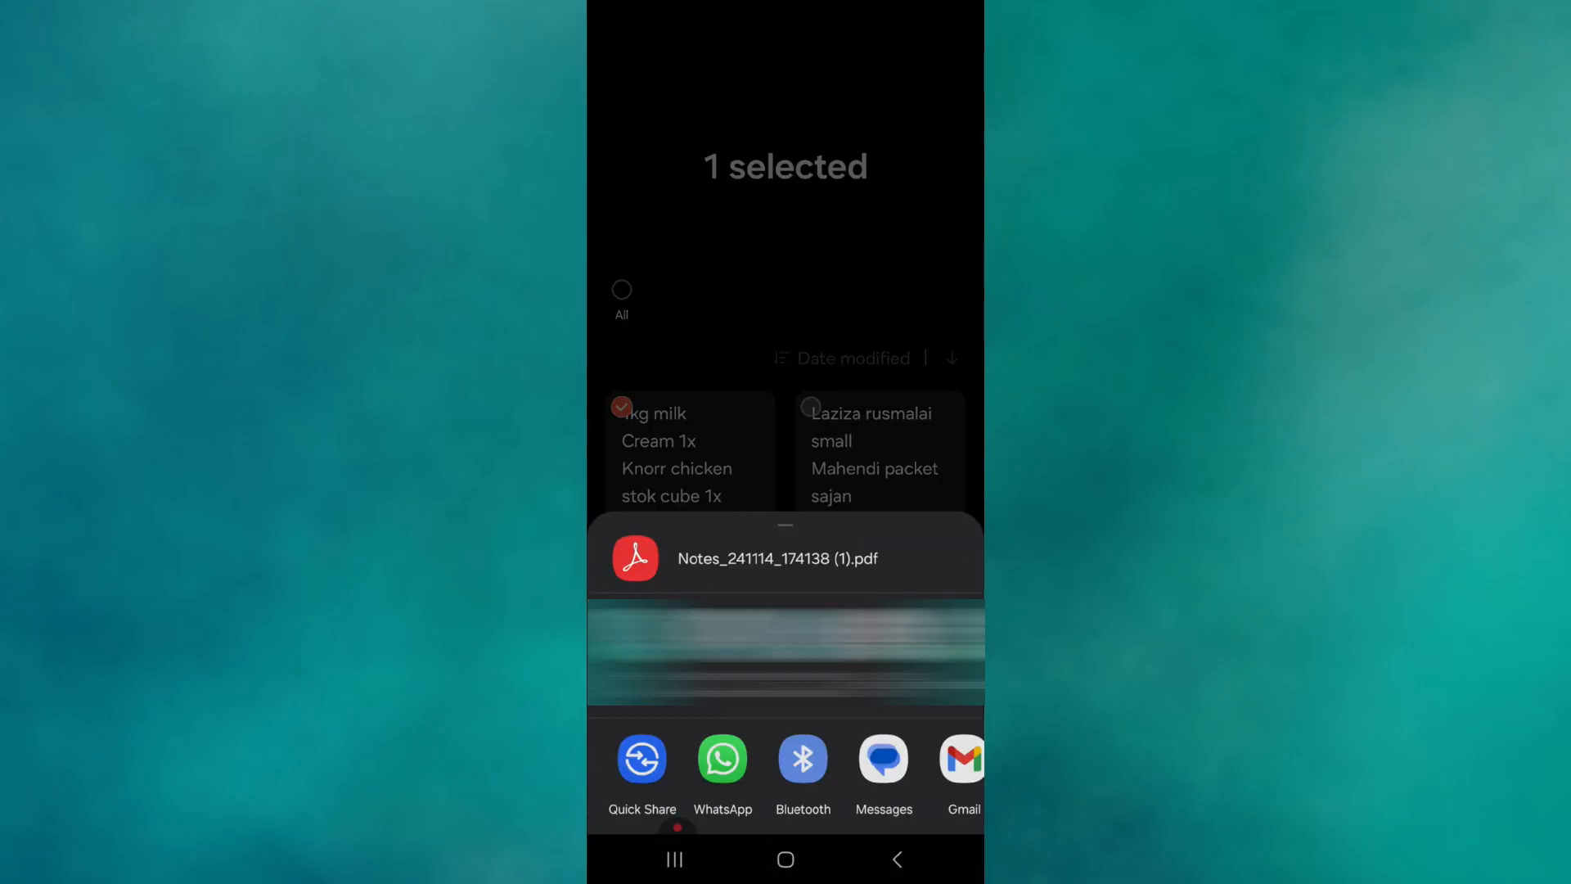
left_click(722, 760)
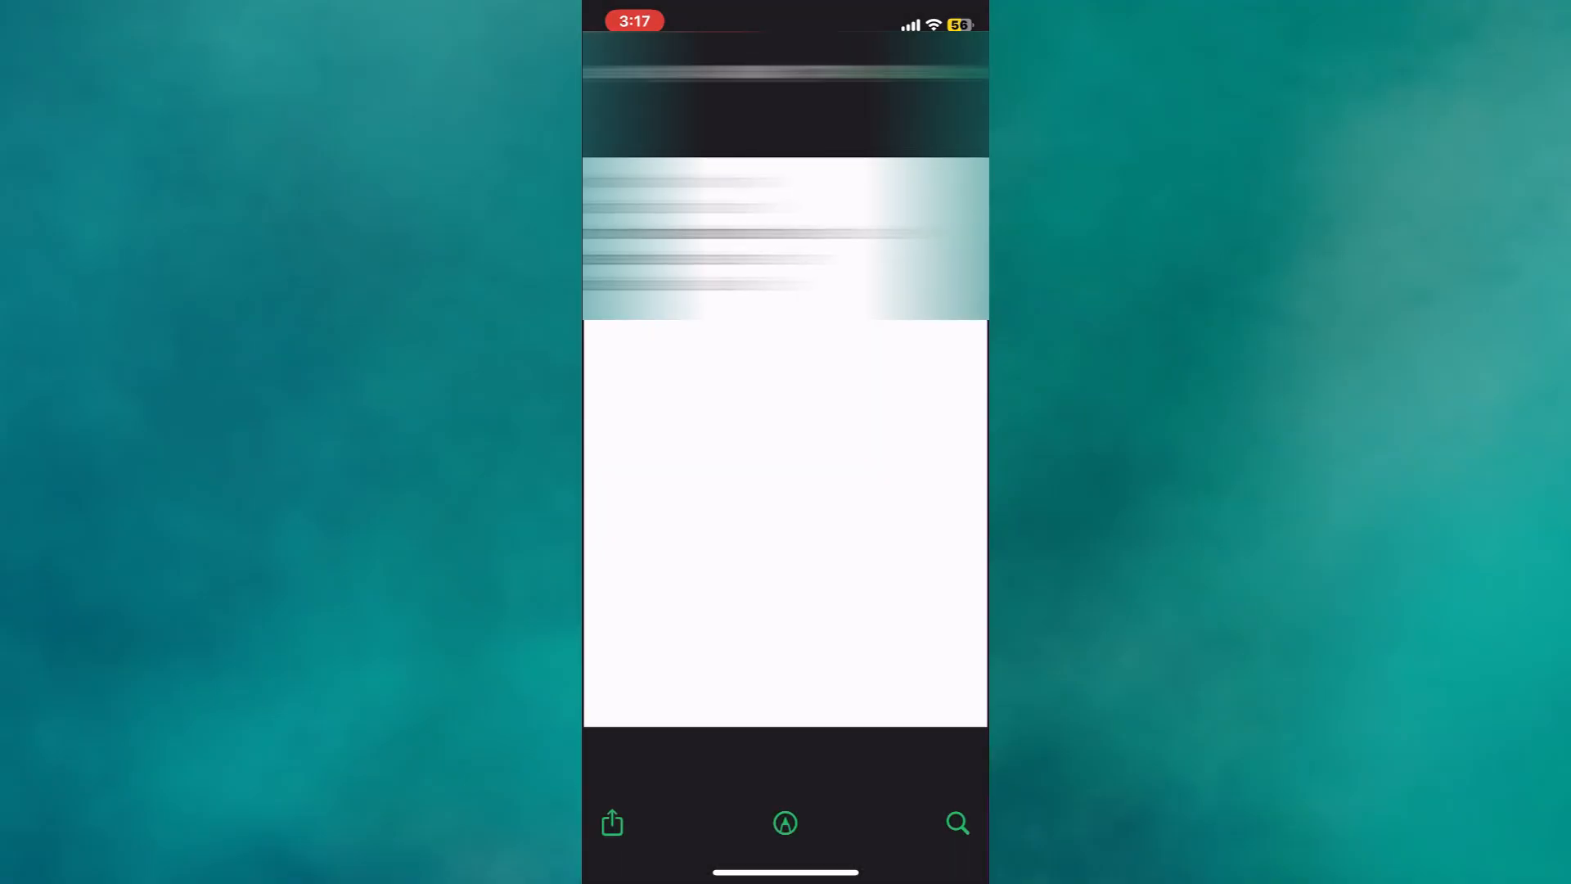
Step: View the received grocery list PDF in the iPhone's PDF viewer
type("nana dozen")
type("Jalebi 50rs")
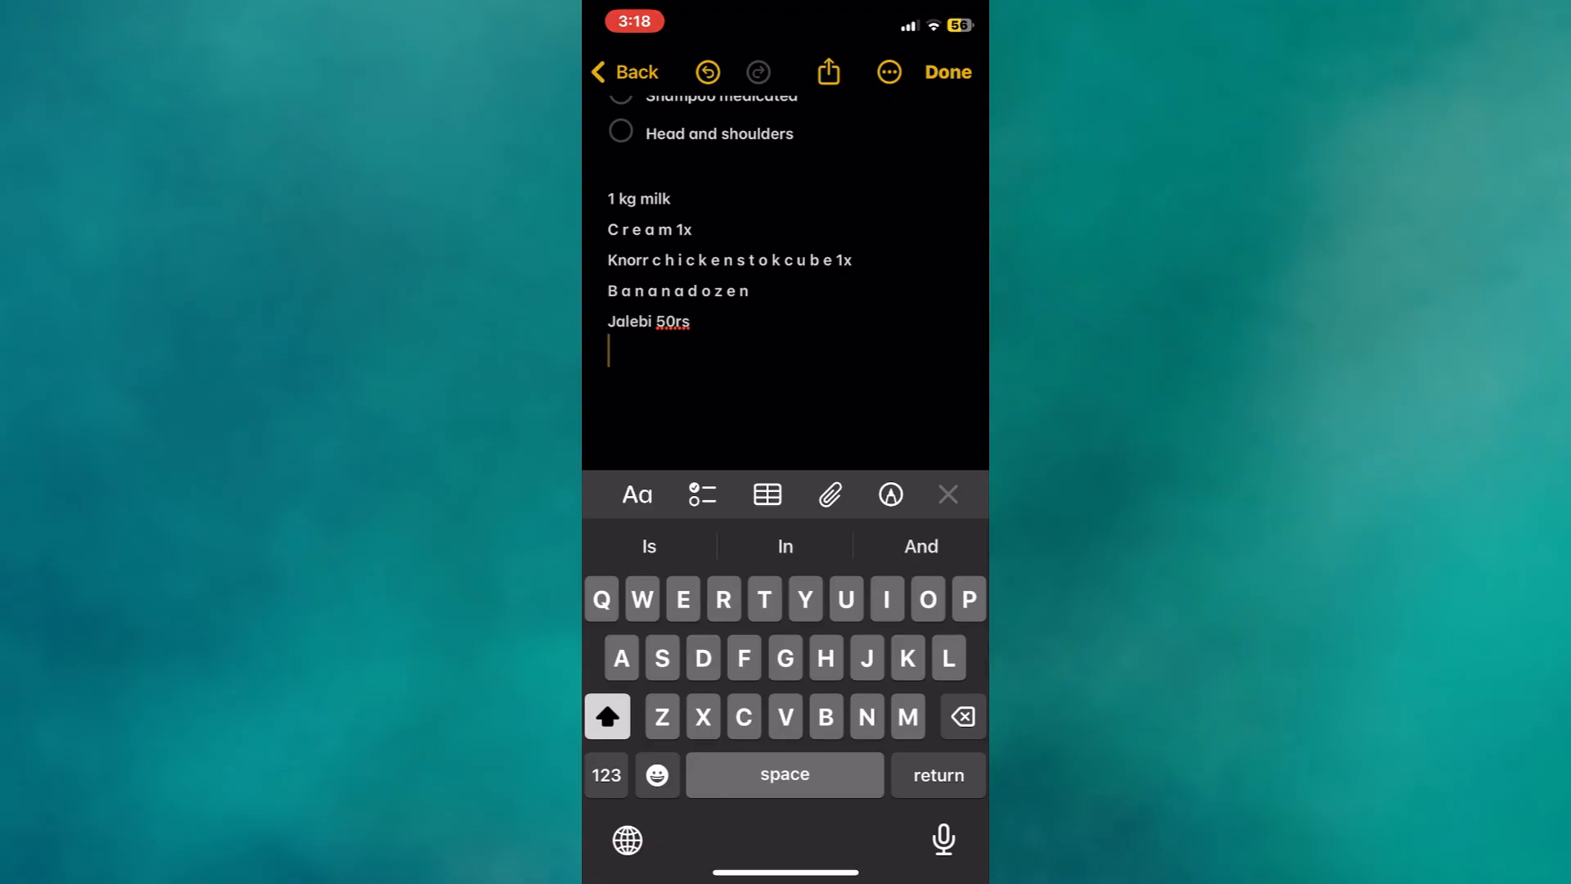
Step: Finish editing with the grocery lines (1 kg milk to Jalebi 50rs) saved in the note
left_click(944, 72)
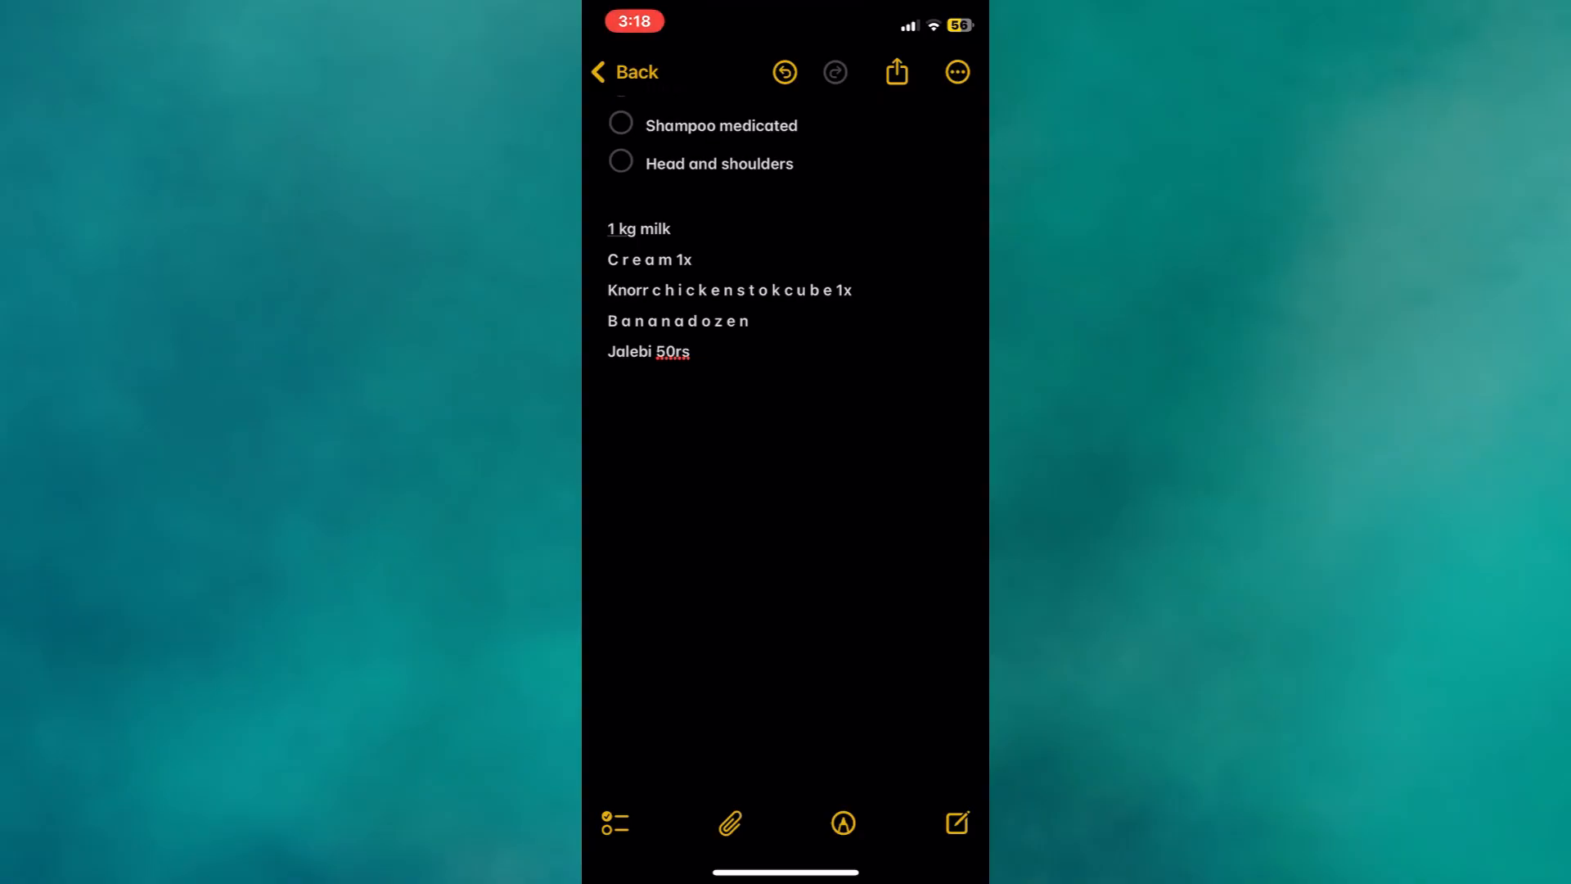